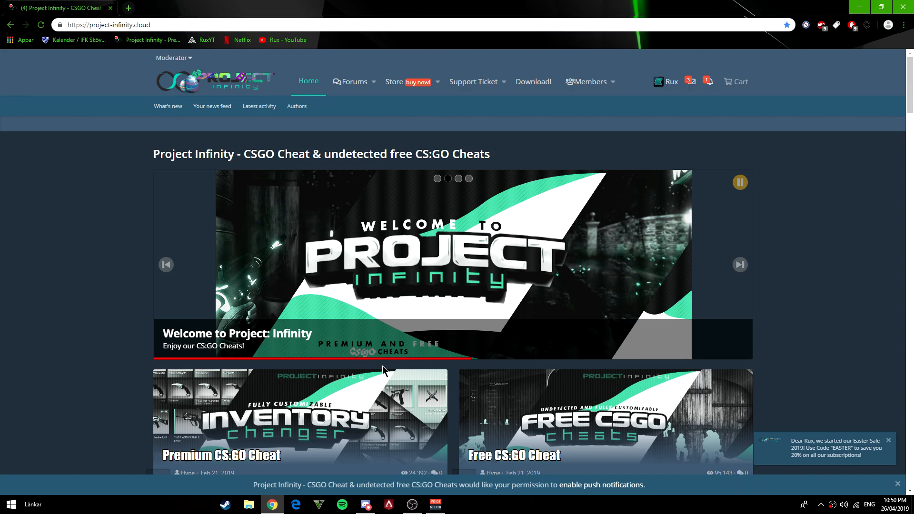
pyautogui.moveTo(320, 239)
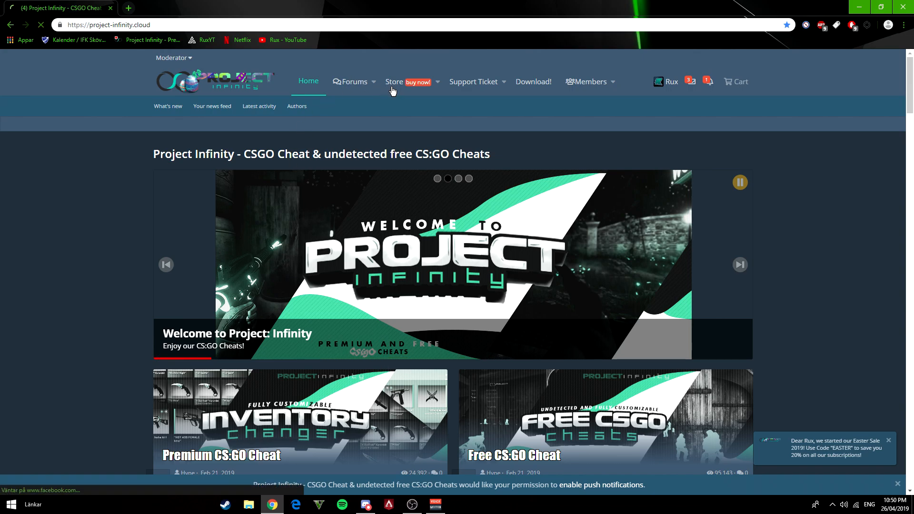
# - From the Store, start purchasing the Free CS:GO Cheat product
pyautogui.click(394, 82)
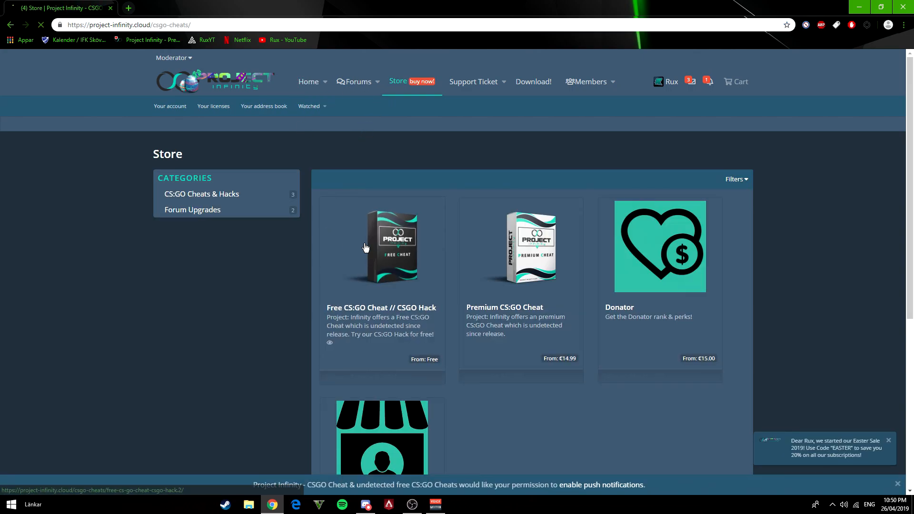
pyautogui.click(382, 248)
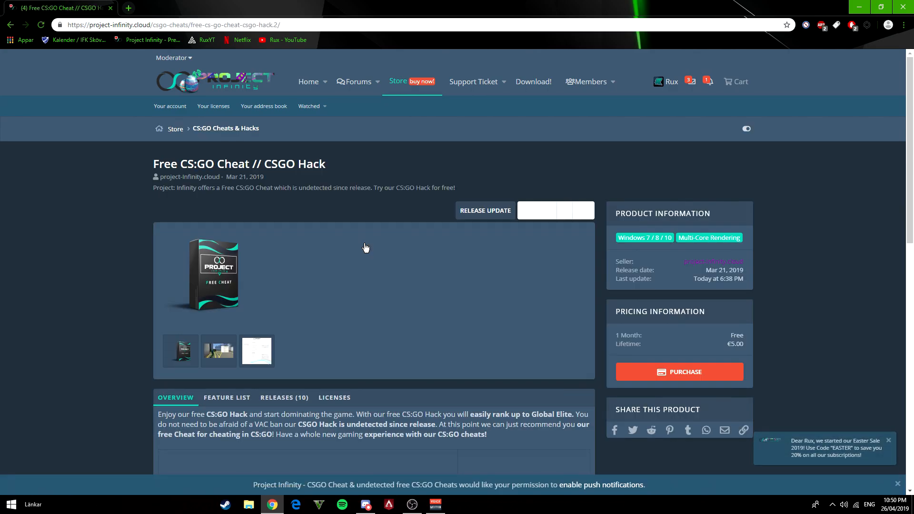
pyautogui.moveTo(527, 269)
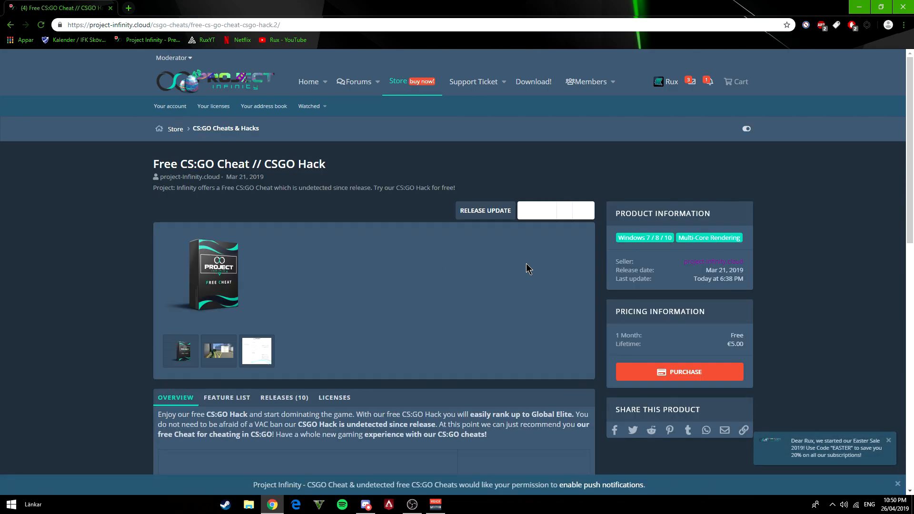
pyautogui.click(679, 371)
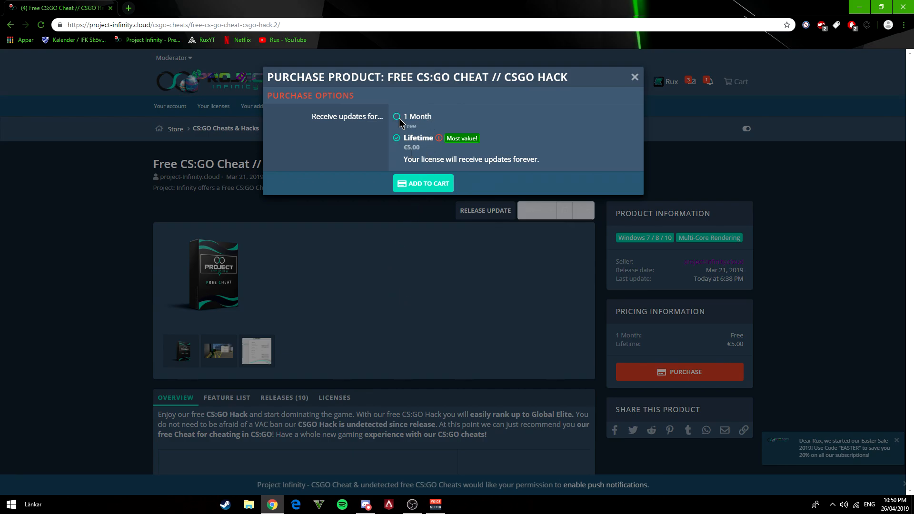
# - Add the free 1 Month license to the cart and review the cart contents
pyautogui.click(423, 183)
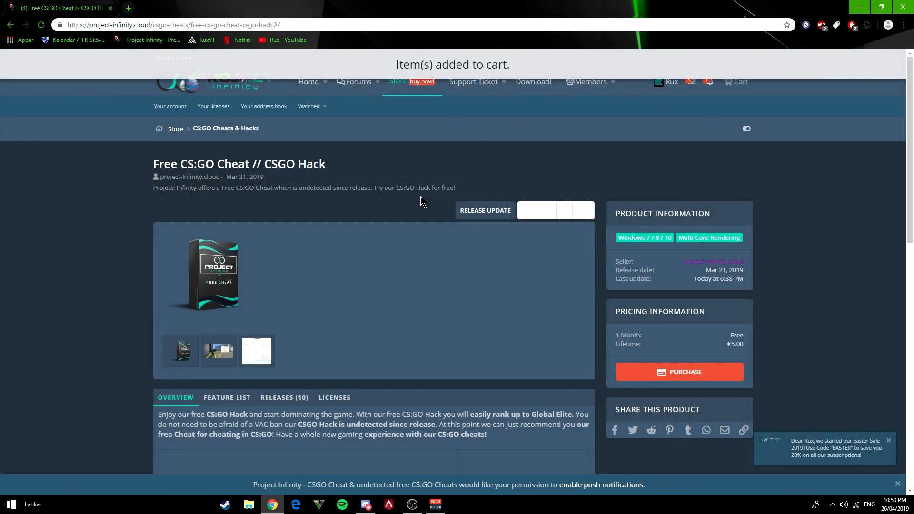
pyautogui.click(739, 82)
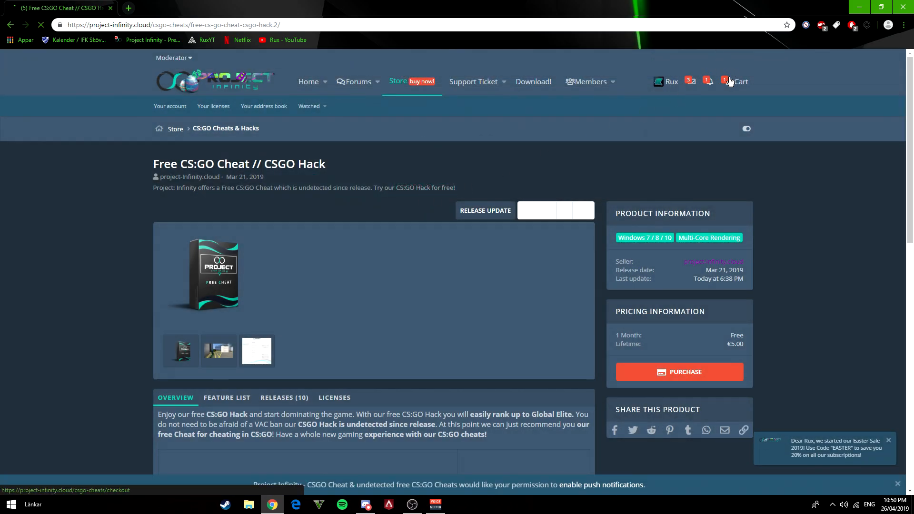
pyautogui.click(740, 82)
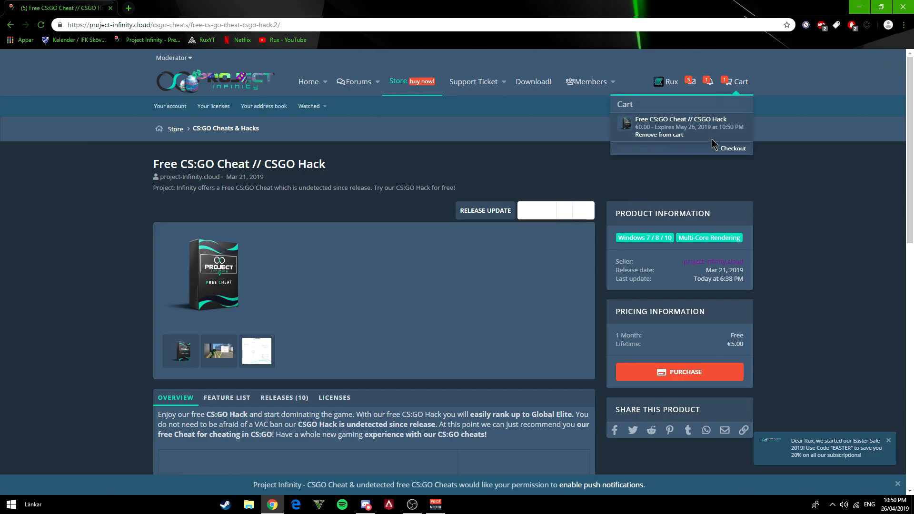
# - Check out, agree to the Terms of Service and place the free €0.00 order, then return home
pyautogui.click(732, 148)
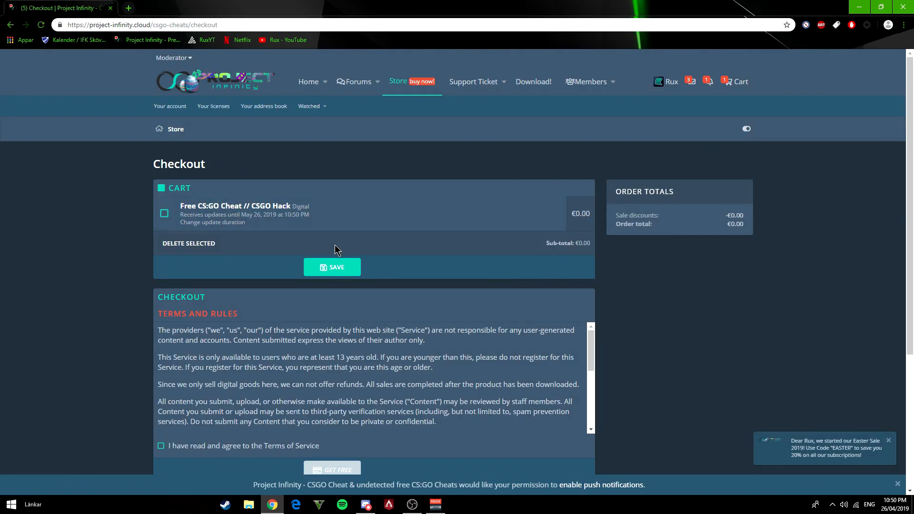
pyautogui.scroll(-3)
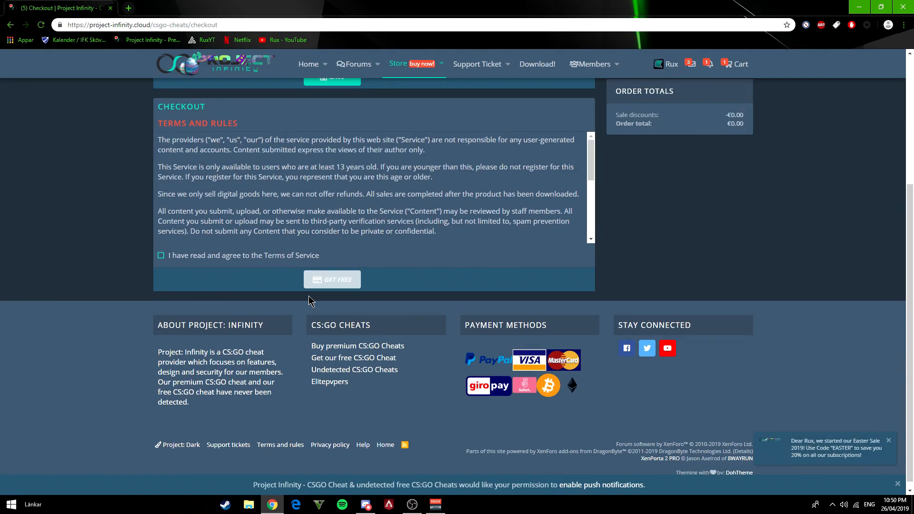
pyautogui.click(331, 279)
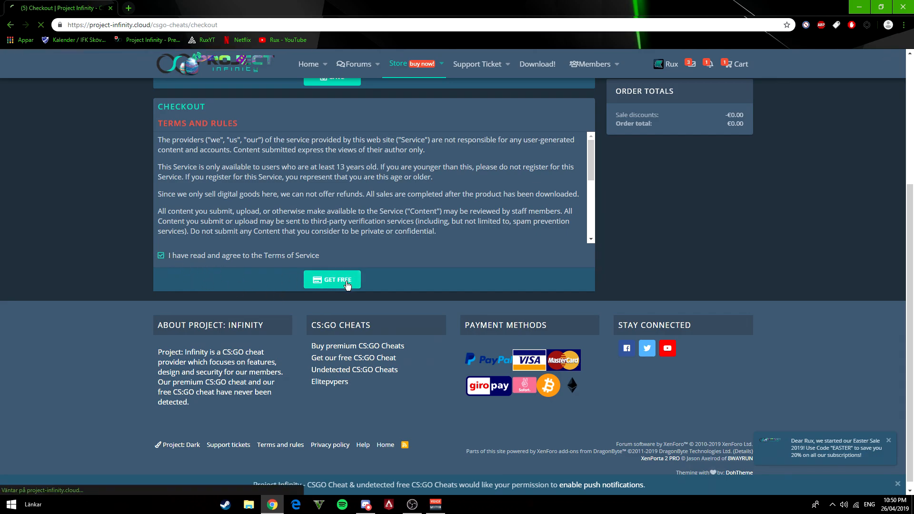
pyautogui.click(332, 280)
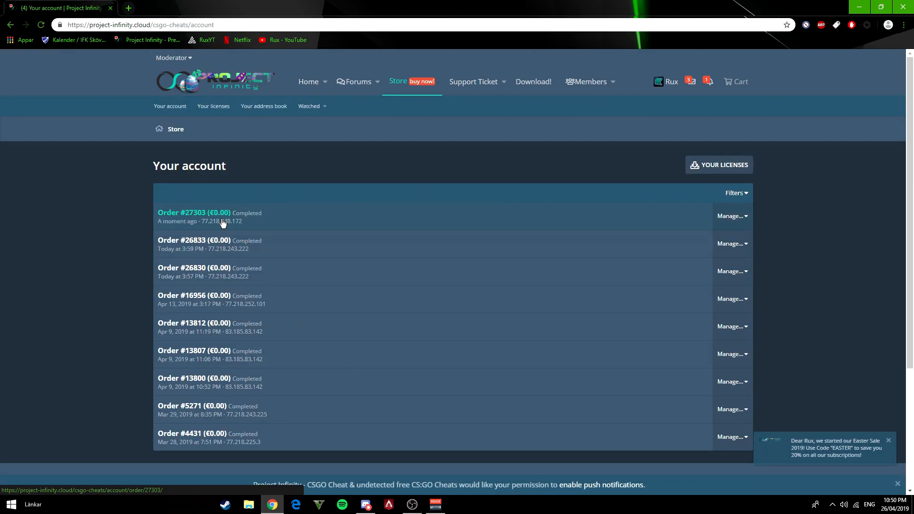
pyautogui.moveTo(196, 85)
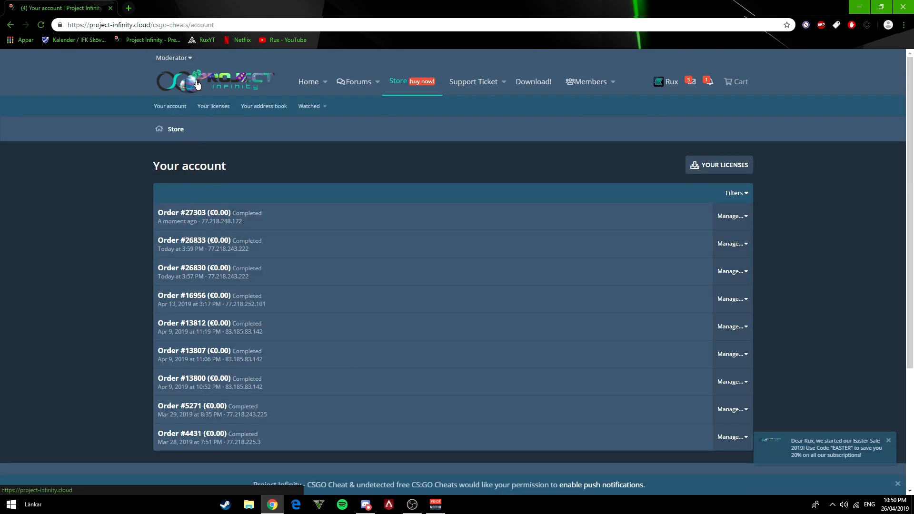
pyautogui.click(308, 81)
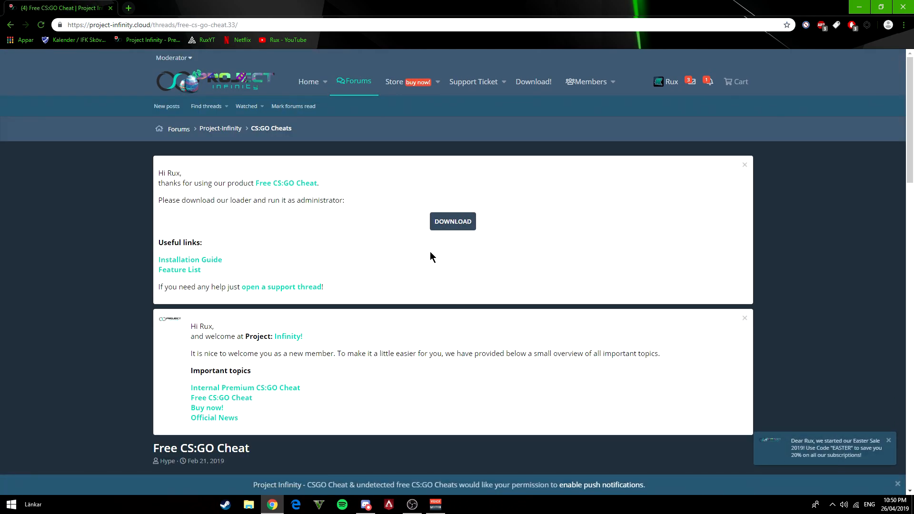
pyautogui.moveTo(193, 160)
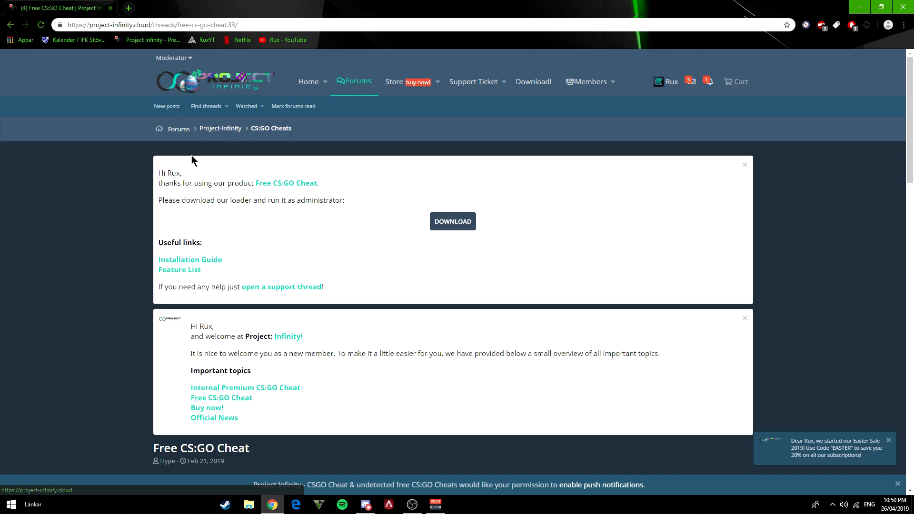
# - Download the cheat loader from the Free CS:GO Cheat thread
pyautogui.click(452, 222)
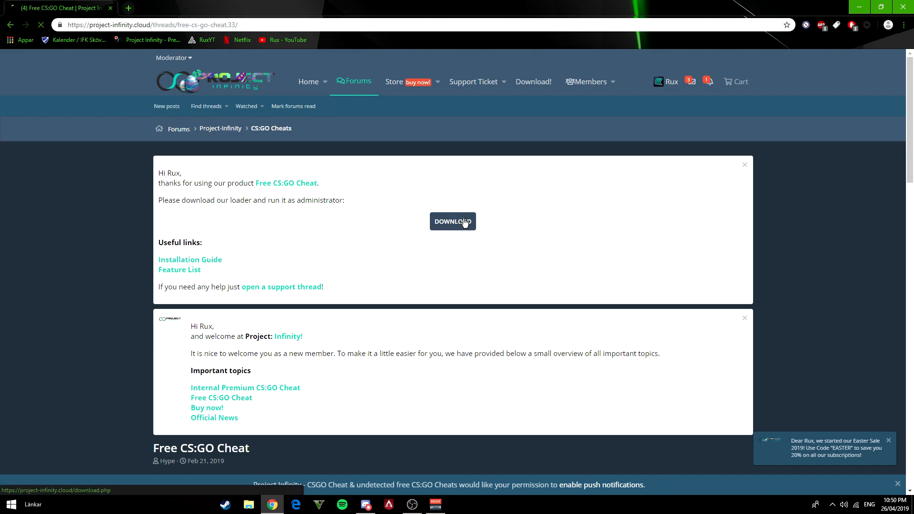
pyautogui.click(452, 222)
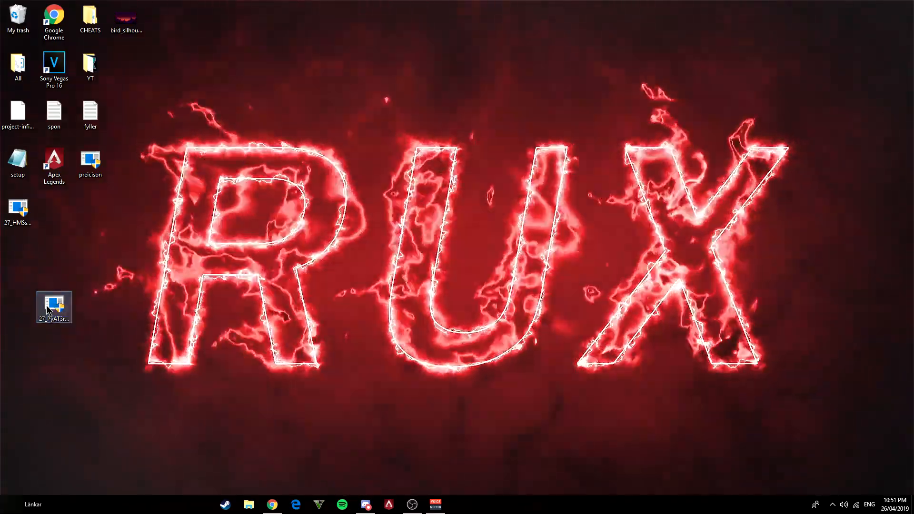
# - Run the downloaded loader from the desktop to launch CS:GO
pyautogui.doubleClick(54, 307)
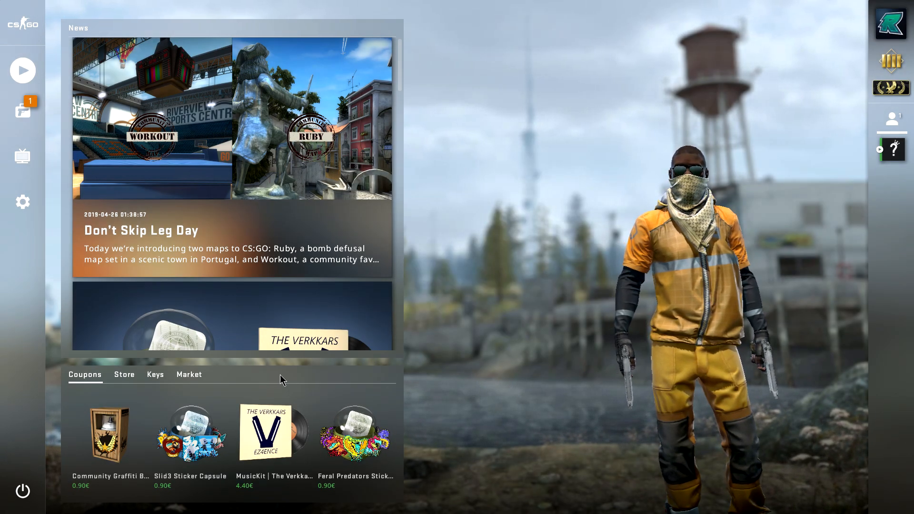
pyautogui.moveTo(3, 58)
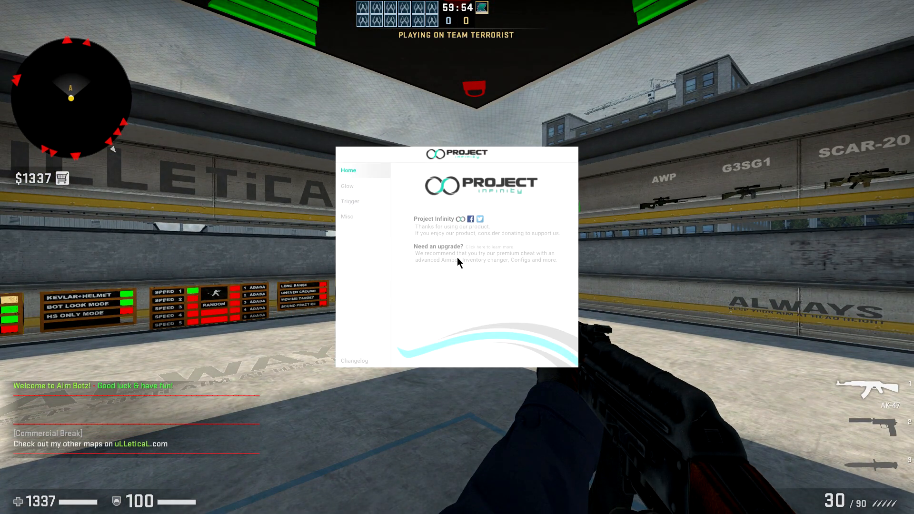
pyautogui.moveTo(437, 255)
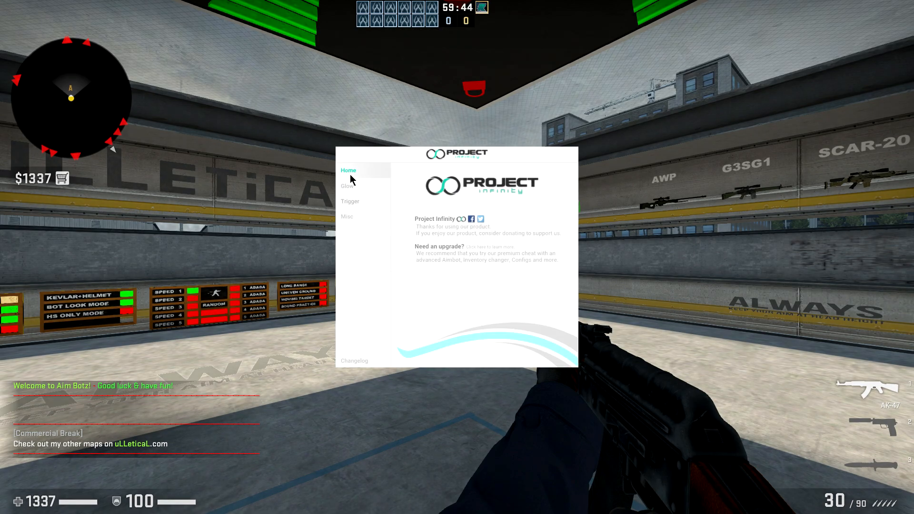
# - Browse the Trigger and Misc tabs of the overlay menu, ending on the Glow settings
pyautogui.click(349, 201)
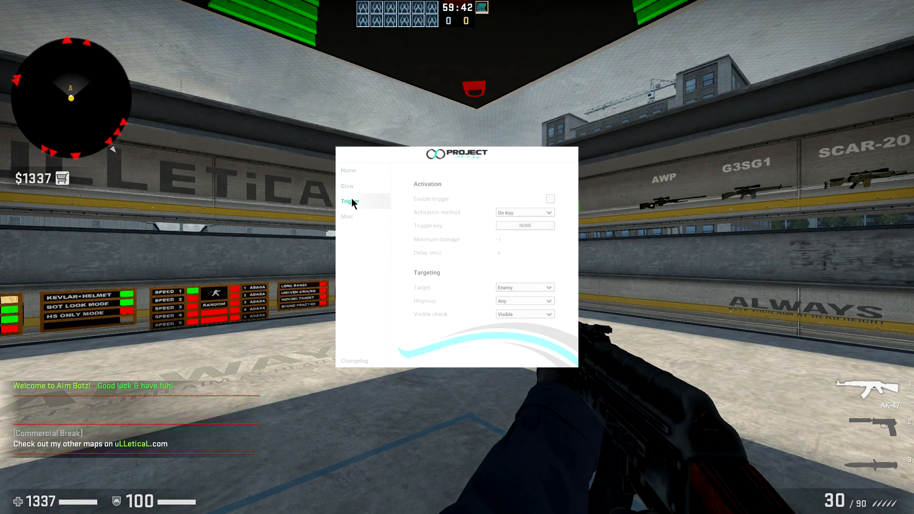
pyautogui.click(347, 217)
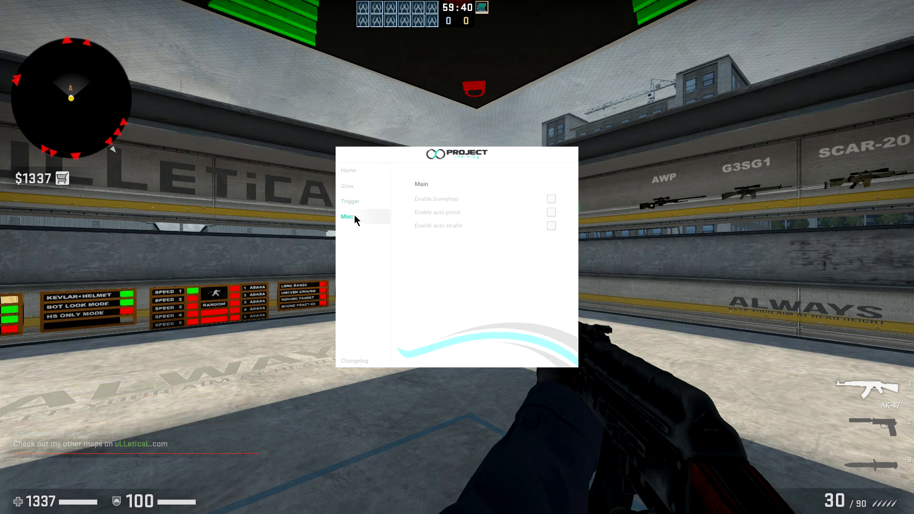
pyautogui.click(349, 170)
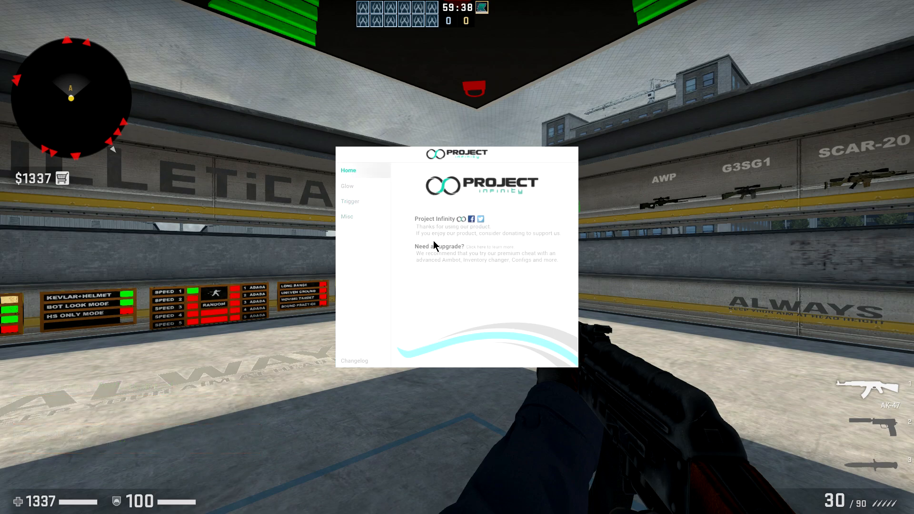
pyautogui.click(346, 185)
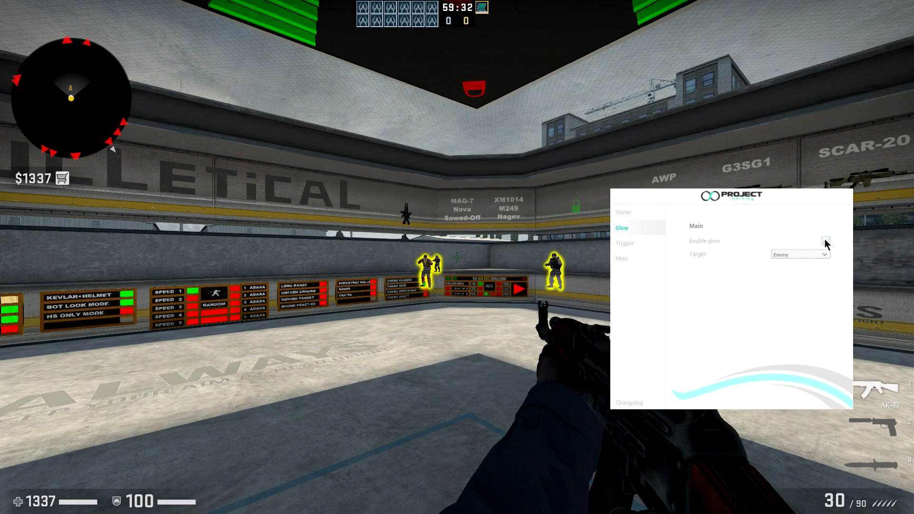
# - Enable glow with Target set to All players
pyautogui.click(799, 254)
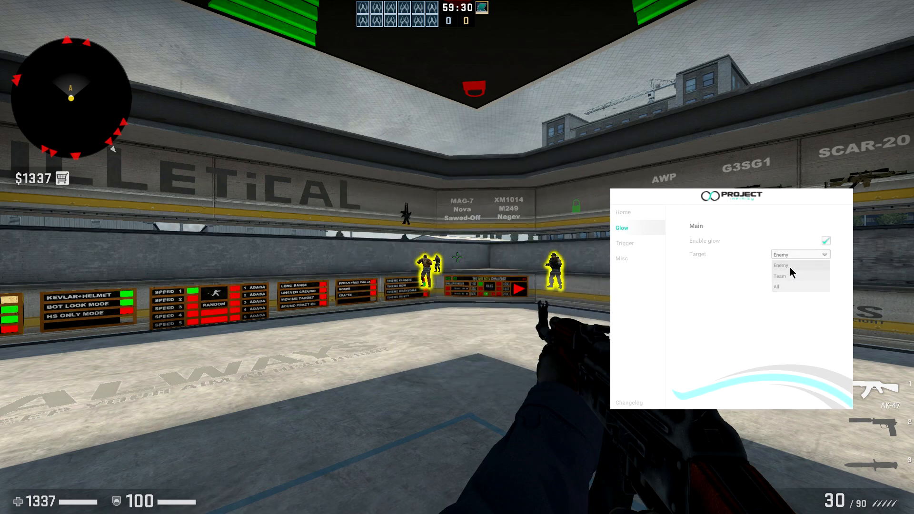
pyautogui.moveTo(788, 284)
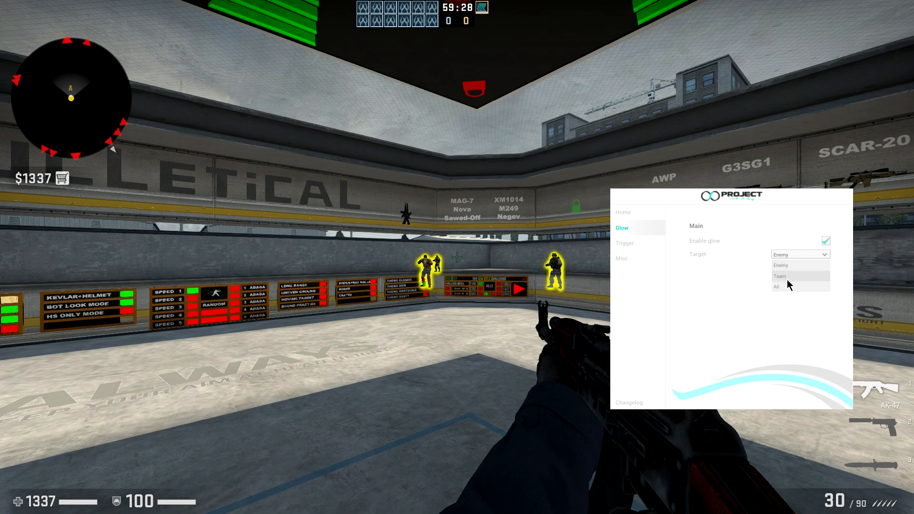
pyautogui.click(779, 276)
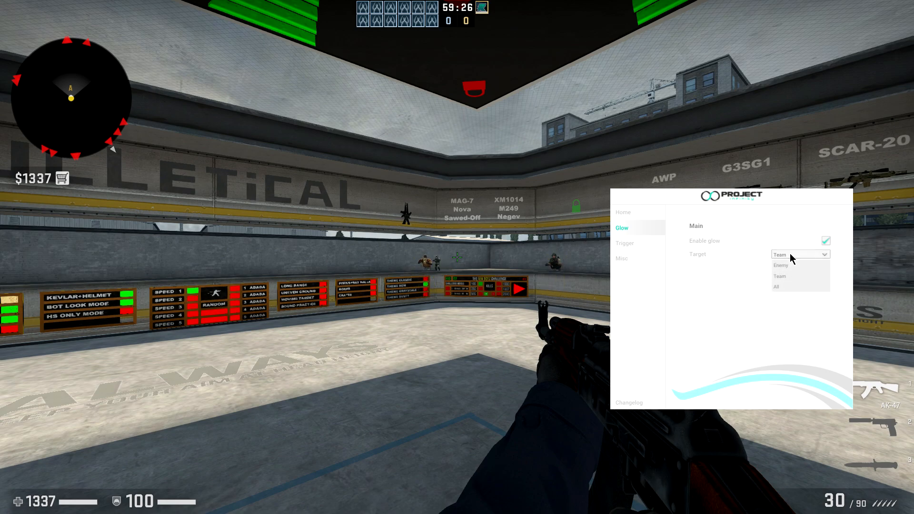
pyautogui.click(776, 287)
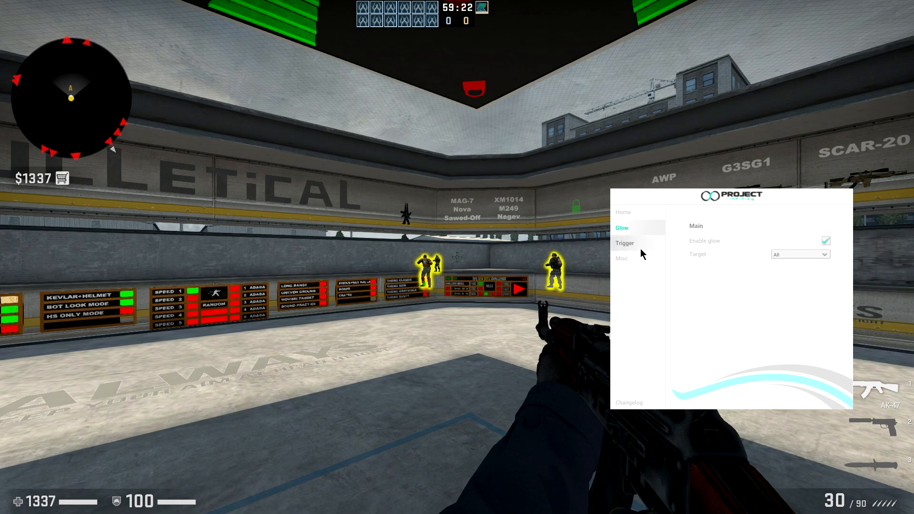
# - Enable the trigger on a trigger key and choose its activation method
pyautogui.click(624, 242)
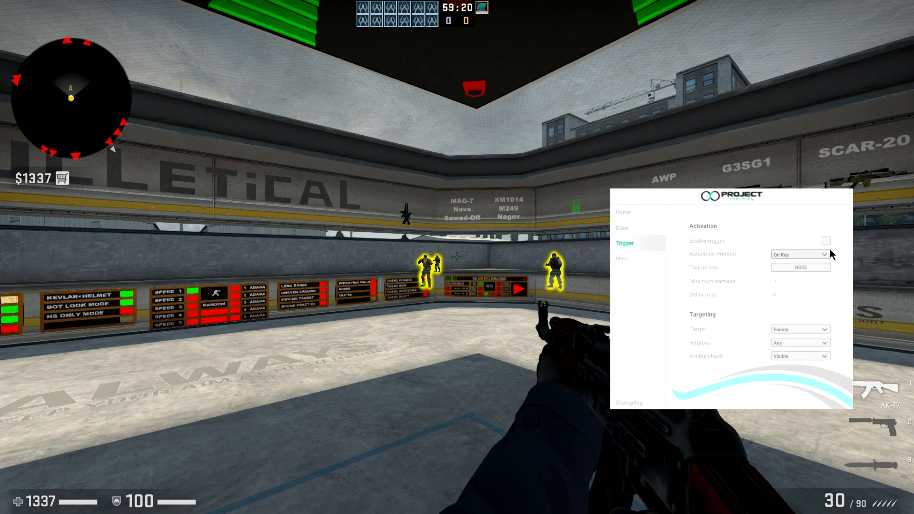
pyautogui.click(798, 255)
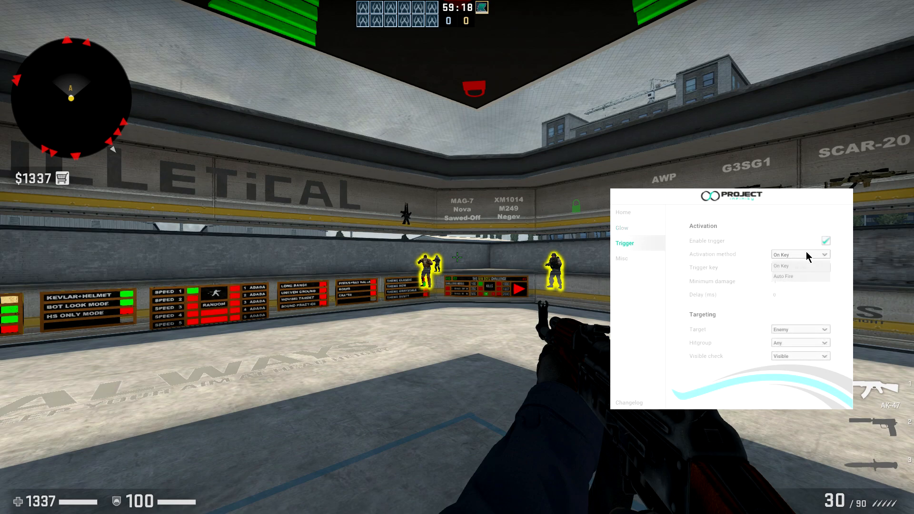
pyautogui.click(800, 267)
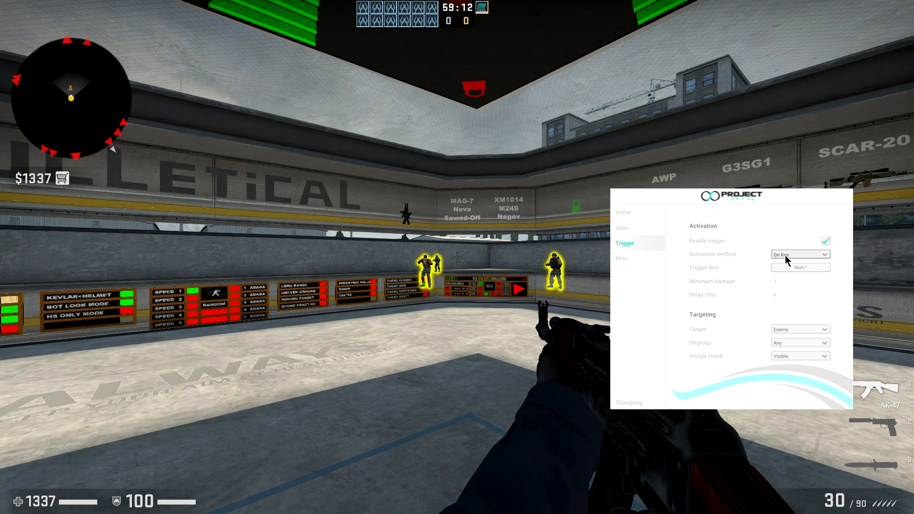
pyautogui.click(800, 255)
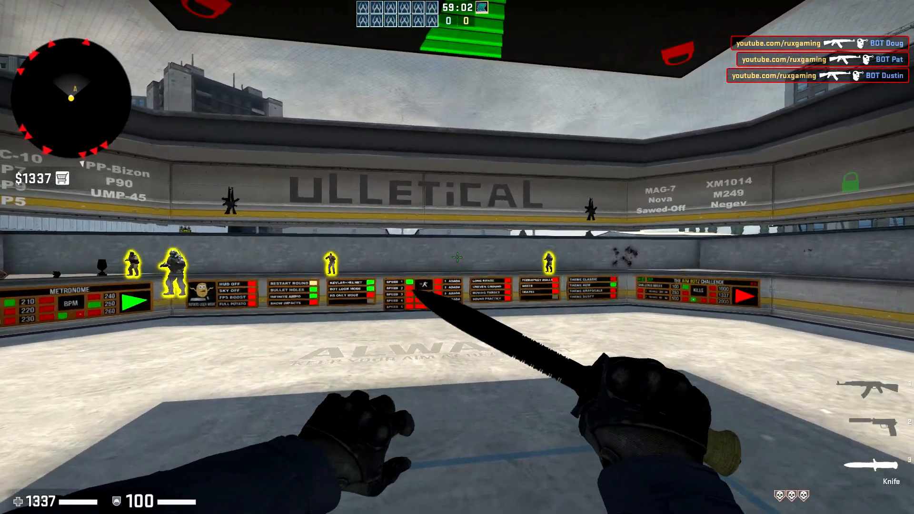
pyautogui.moveTo(457, 257)
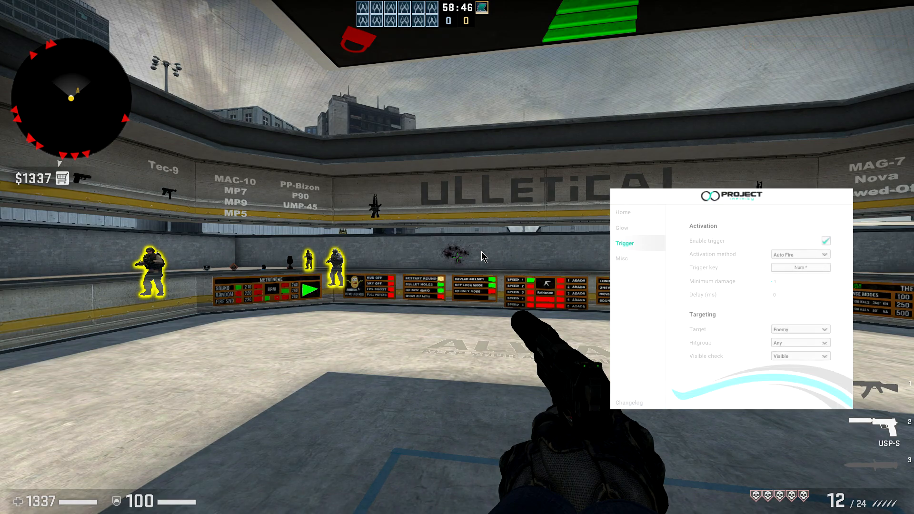
pyautogui.moveTo(593, 255)
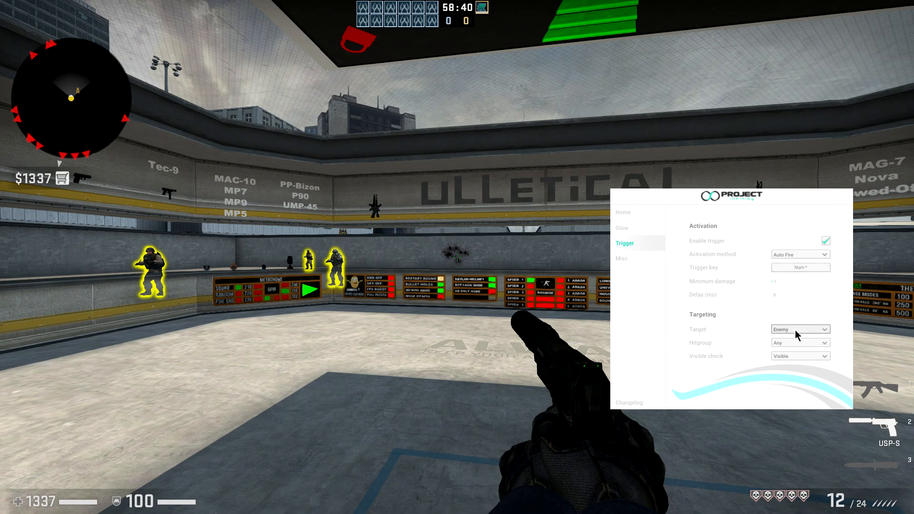
# - Set the trigger Target to All and Hitgroup to Head
pyautogui.click(799, 328)
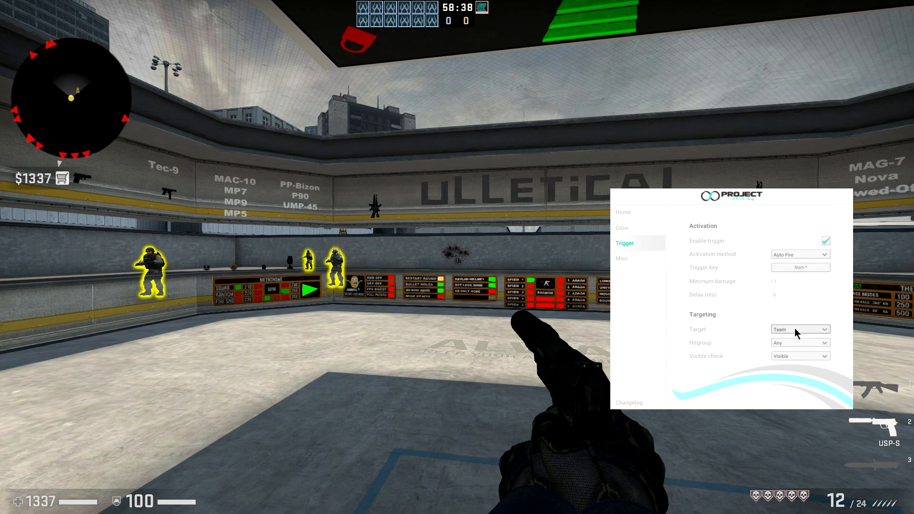
pyautogui.click(799, 328)
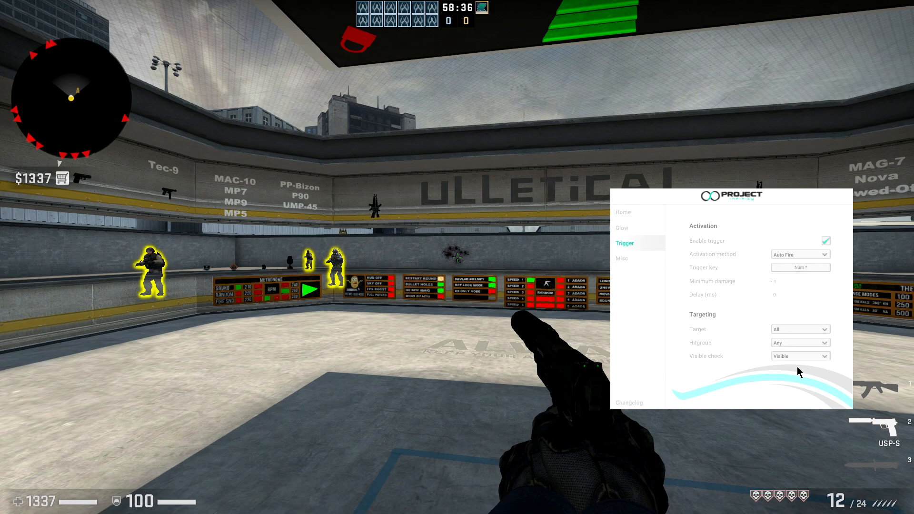
pyautogui.click(799, 342)
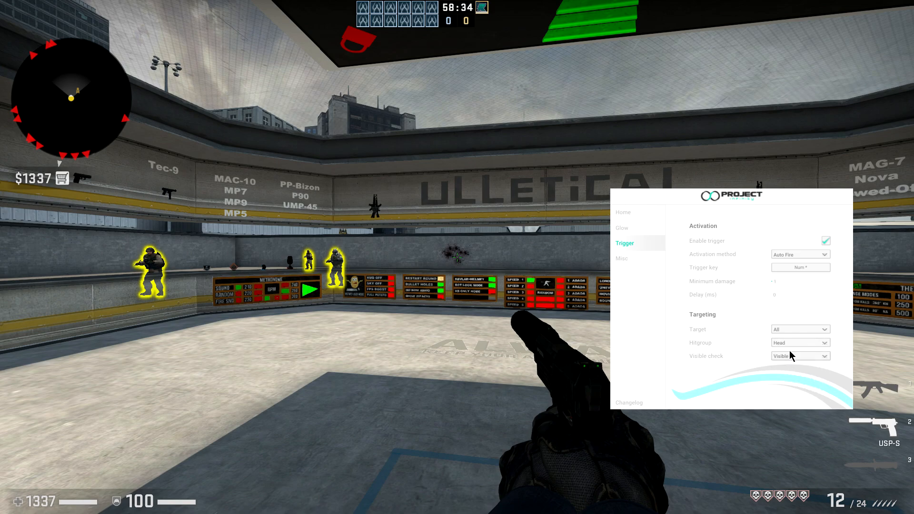
pyautogui.click(799, 341)
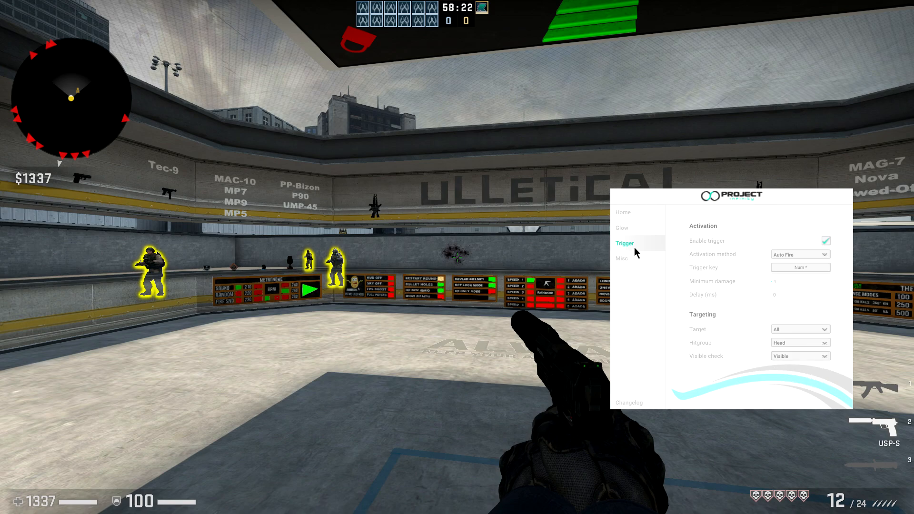
# - On the Misc tab, enable bunnyhop, auto pistol and auto strafer
pyautogui.click(621, 258)
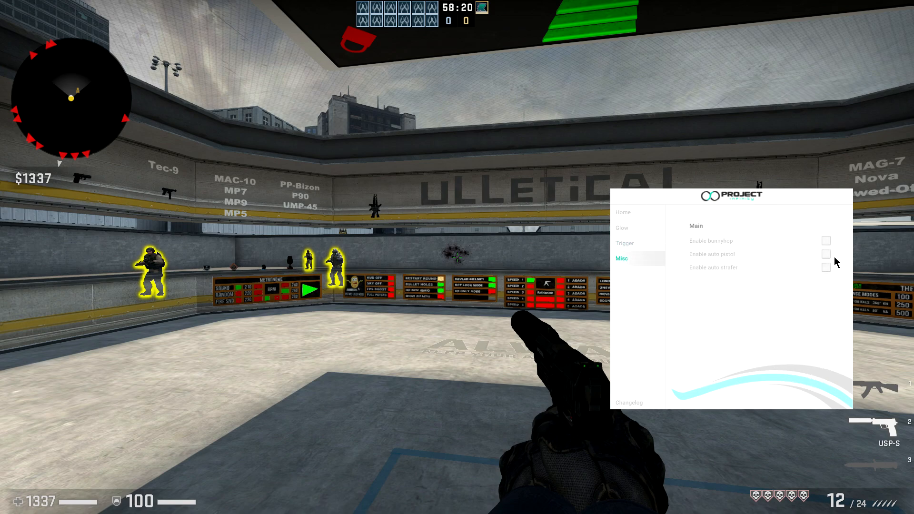
pyautogui.click(826, 253)
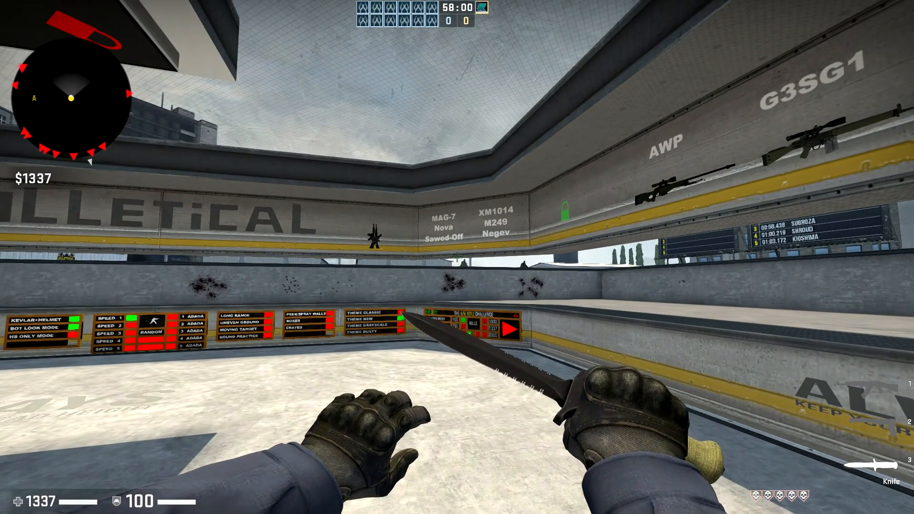
pyautogui.moveTo(457, 257)
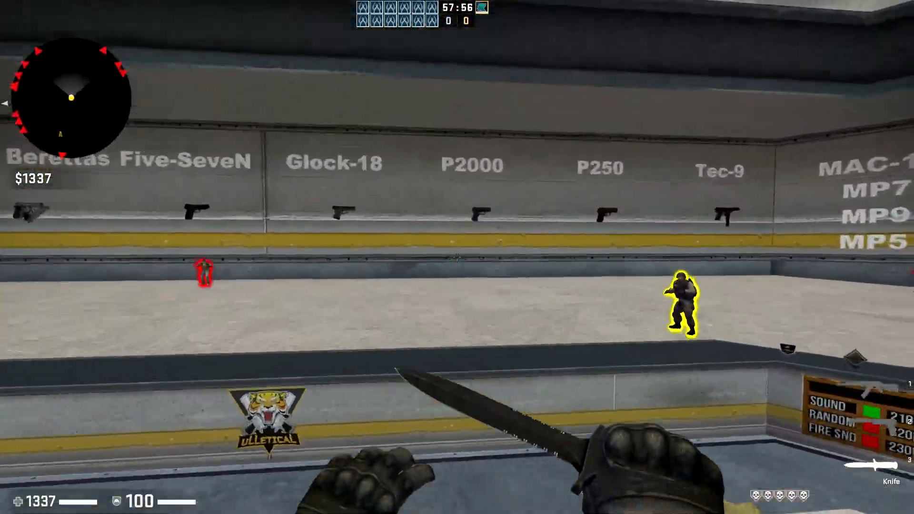
pyautogui.moveTo(457, 257)
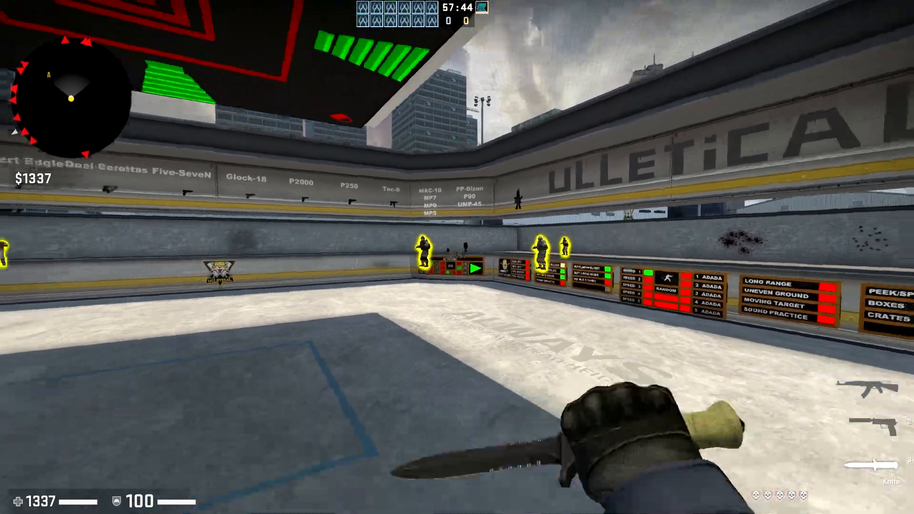
pyautogui.moveTo(457, 257)
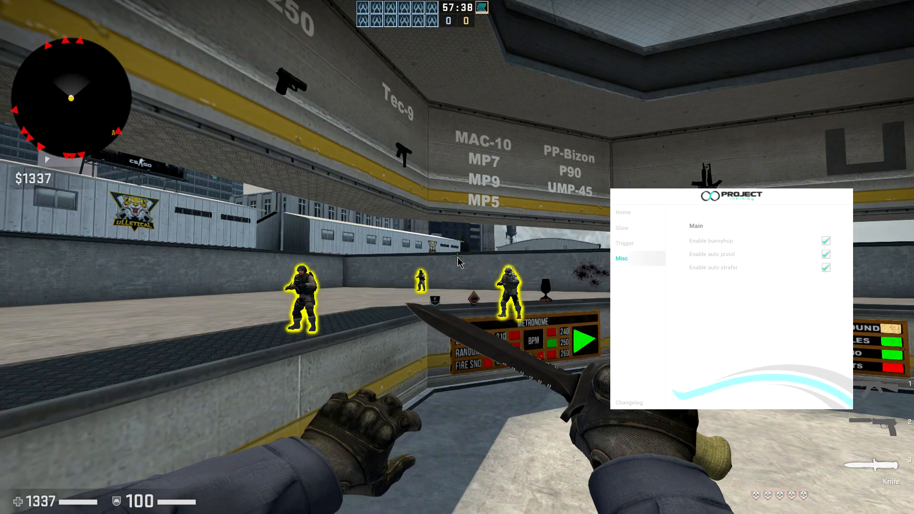
# - Review the Glow settings, then return to the menu's Home page
pyautogui.click(621, 228)
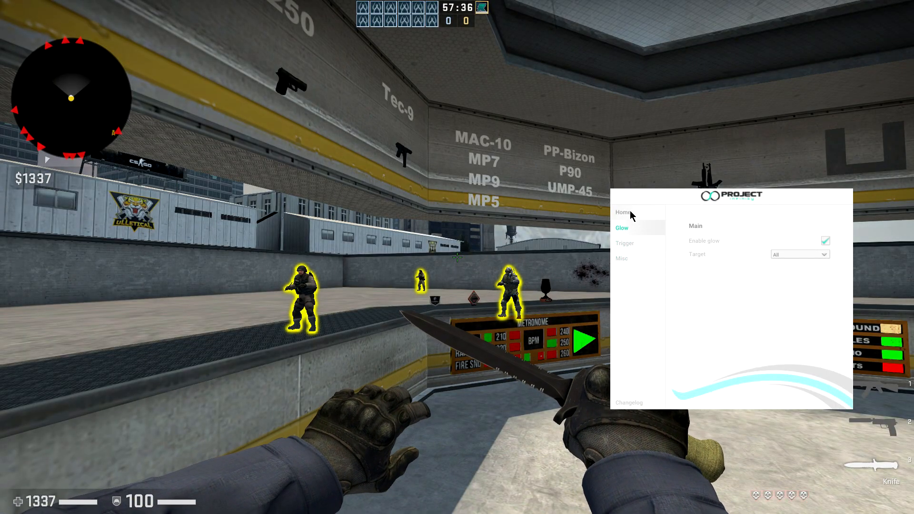
pyautogui.click(621, 211)
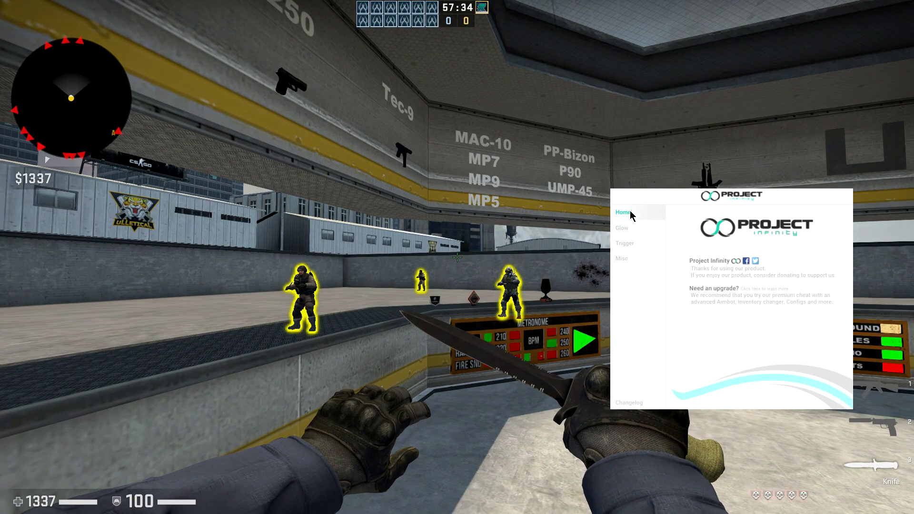